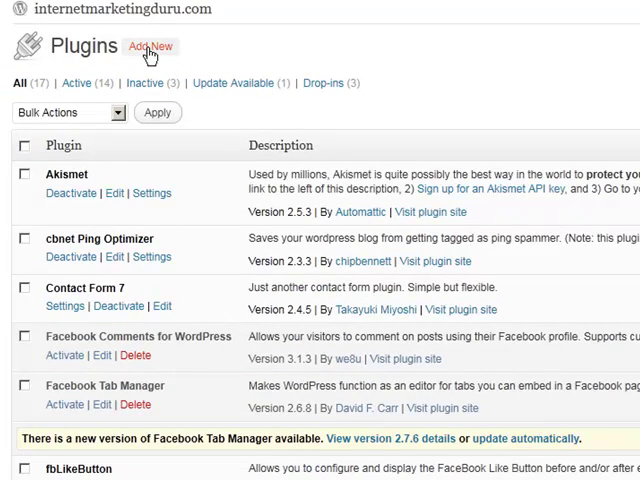
Step: Search the plugin directory for 'Dagon Design Sitemap Generator' from the Add New plugins page
{"action": "left_click", "coordinate": [152, 46]}
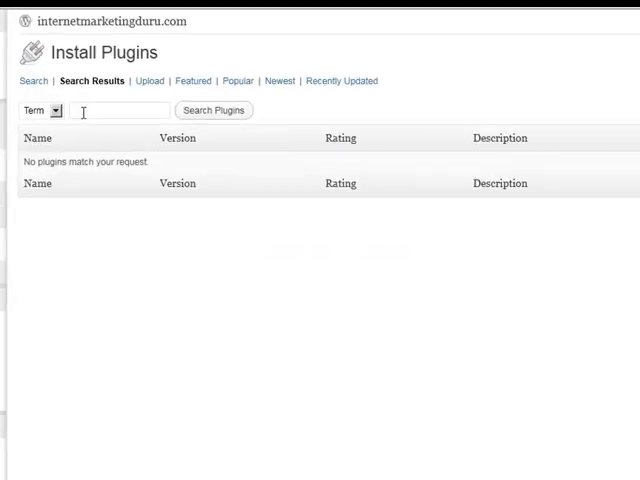
{"action": "type", "text": "sign Sitemap Generator"}
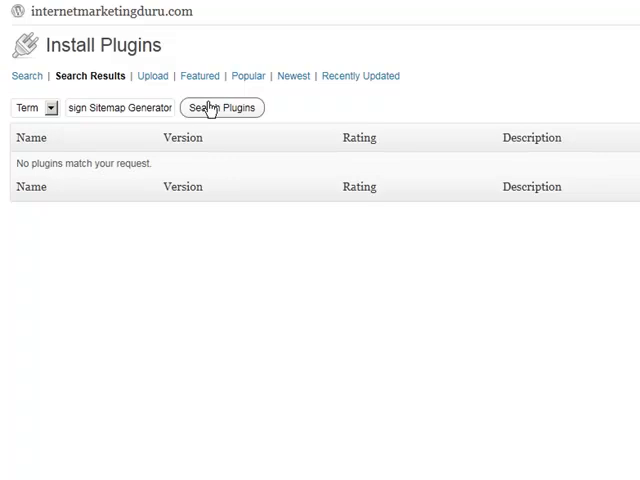
{"action": "left_click", "coordinate": [221, 107]}
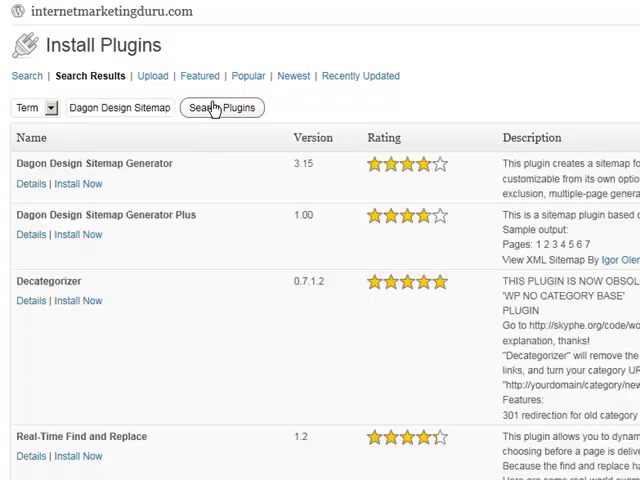
{"action": "mouse_move", "coordinate": [108, 271]}
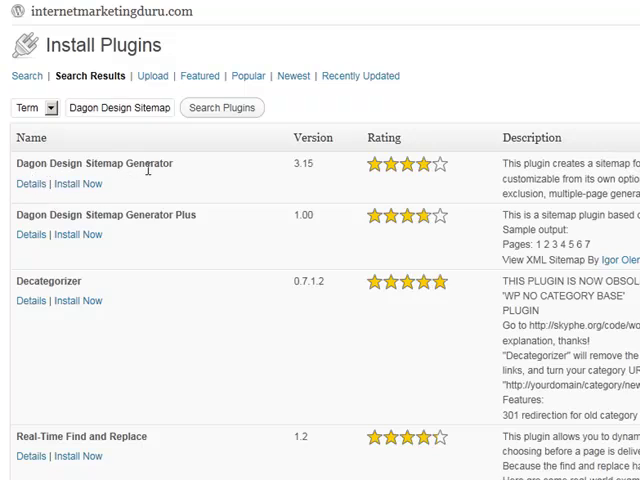
{"action": "mouse_move", "coordinate": [80, 215]}
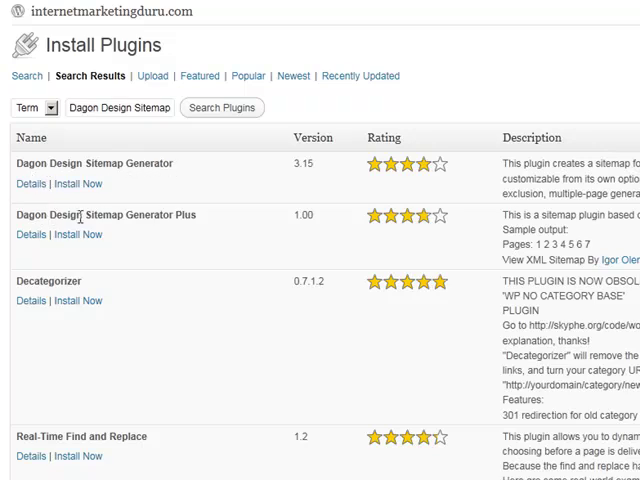
{"action": "mouse_move", "coordinate": [233, 221]}
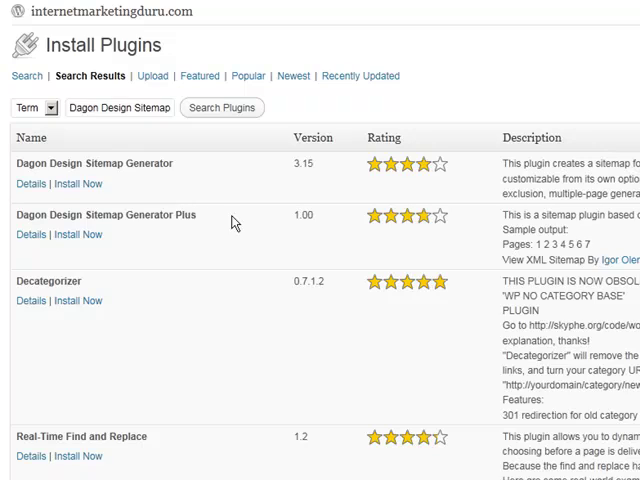
{"action": "mouse_move", "coordinate": [140, 167]}
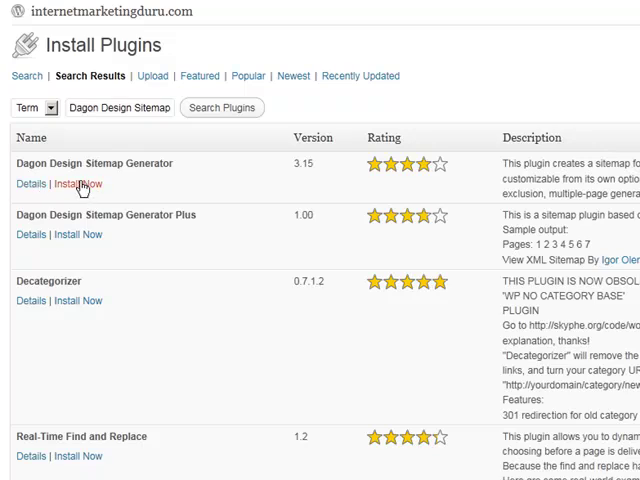
Step: Install Dagon Design Sitemap Generator 3.15, confirm the installation, and activate it
{"action": "left_click", "coordinate": [78, 183]}
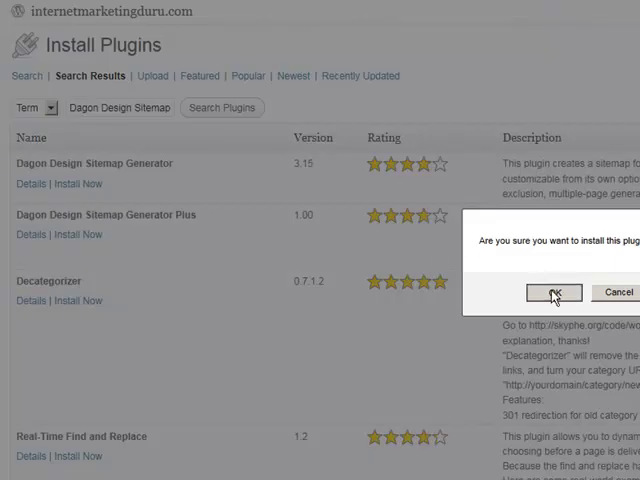
{"action": "left_click", "coordinate": [552, 292]}
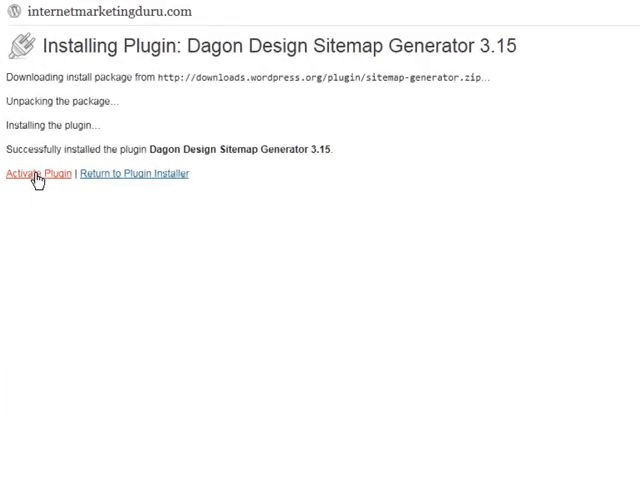
{"action": "left_click", "coordinate": [34, 173]}
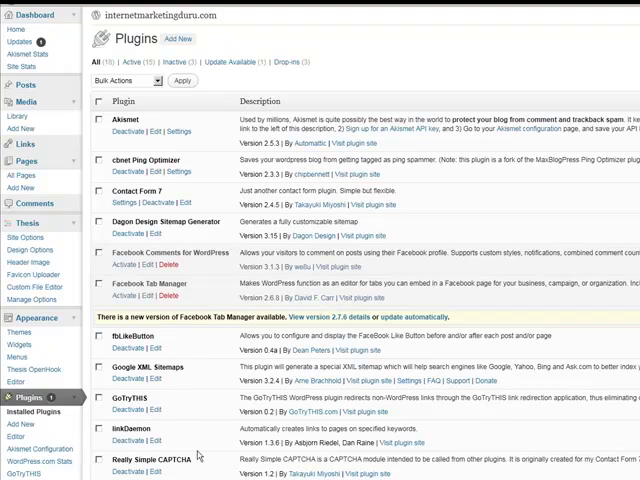
Step: Open the DDSitemapGen settings page under Settings in the admin sidebar
{"action": "scroll", "scroll_direction": "down", "scroll_amount": 3}
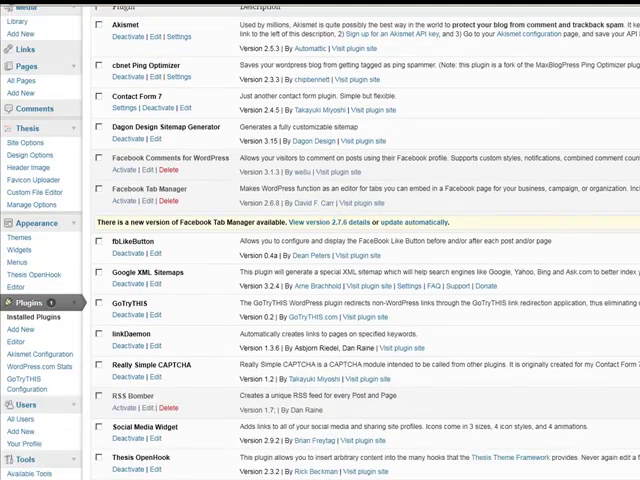
{"action": "scroll", "scroll_direction": "down", "scroll_amount": 3}
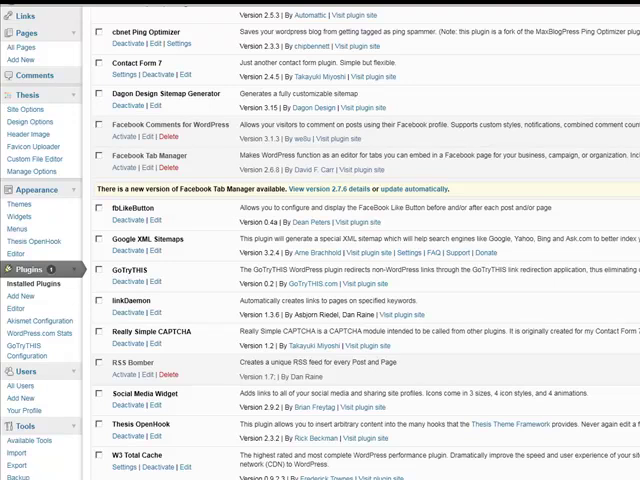
{"action": "scroll", "scroll_direction": "down", "scroll_amount": 3}
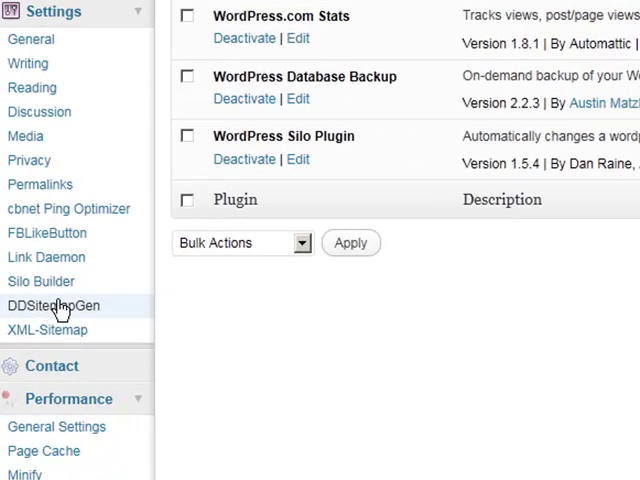
{"action": "left_click", "coordinate": [54, 305]}
{"action": "type", "text": "Duru"}
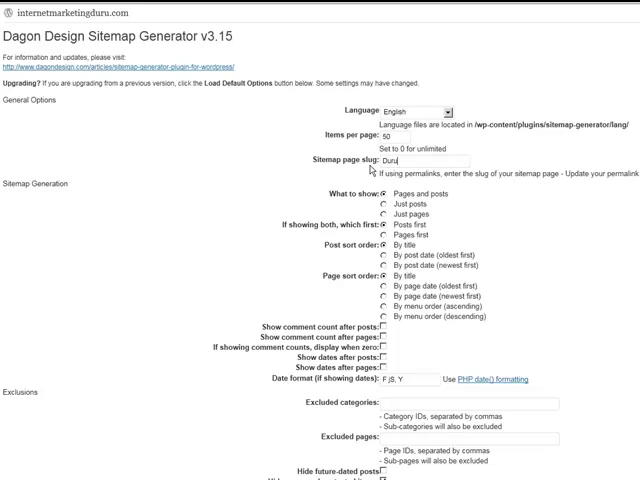
Step: Enter 'duru-sitemap' as the sitemap page slug and 0 for excluded categories
{"action": "type", "text": "Sitemap"}
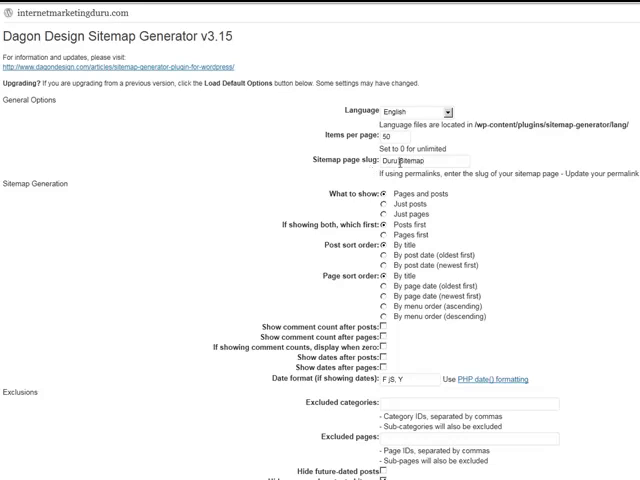
{"action": "scroll", "scroll_direction": "down", "scroll_amount": 3}
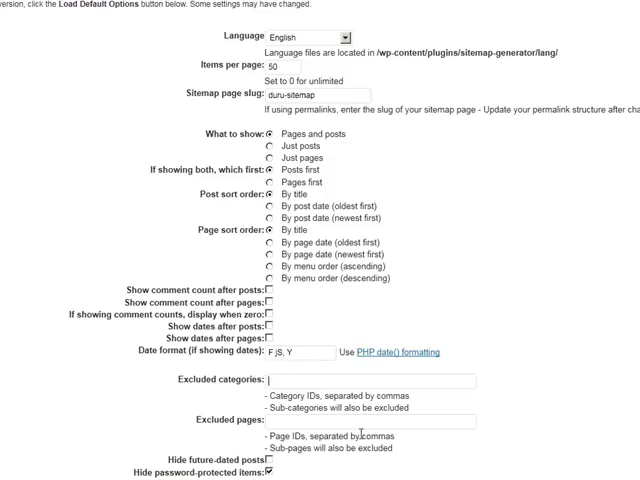
{"action": "type", "text": "0"}
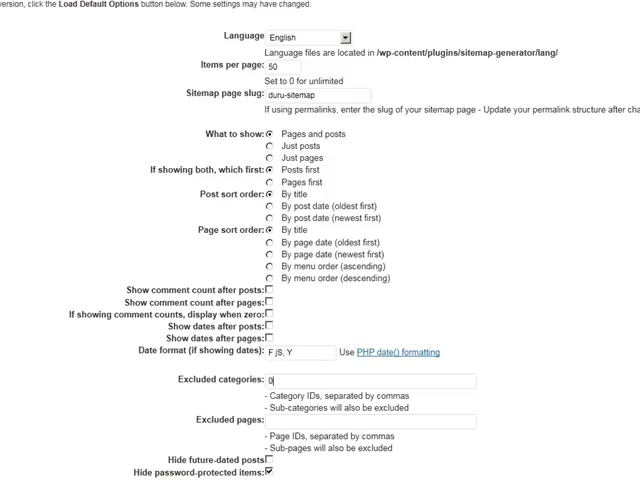
{"action": "scroll", "scroll_direction": "down", "scroll_amount": 3}
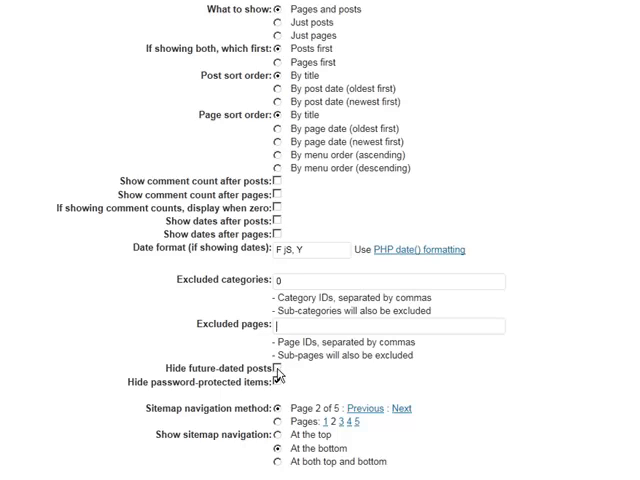
Step: Hide future-dated posts and review the remaining options, with XML path /home/duru/public_html/sitemap.xml
{"action": "left_click", "coordinate": [280, 368]}
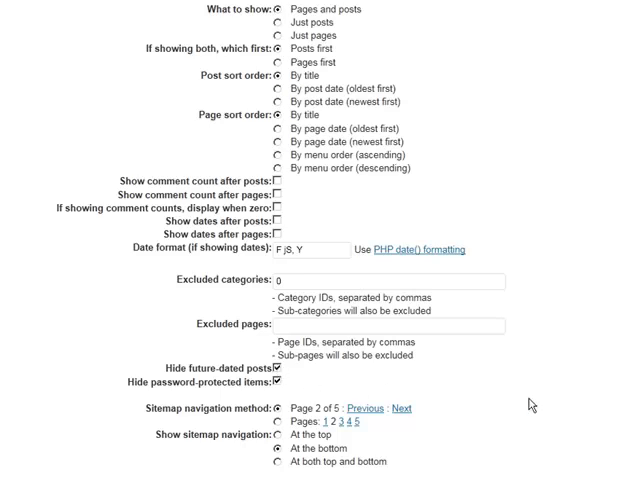
{"action": "scroll", "scroll_direction": "down", "scroll_amount": 3}
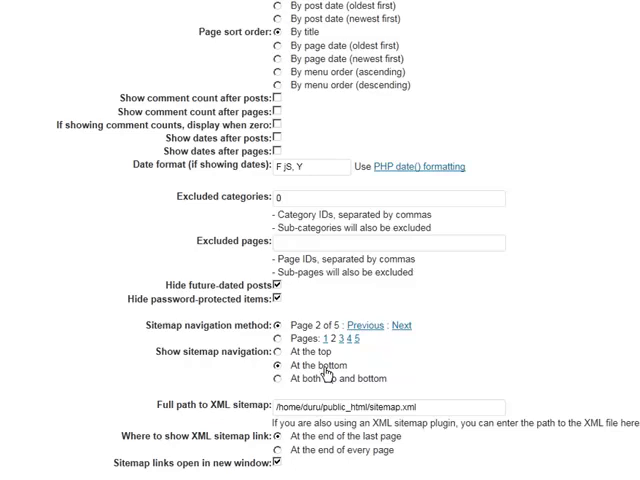
{"action": "scroll", "scroll_direction": "down", "scroll_amount": 3}
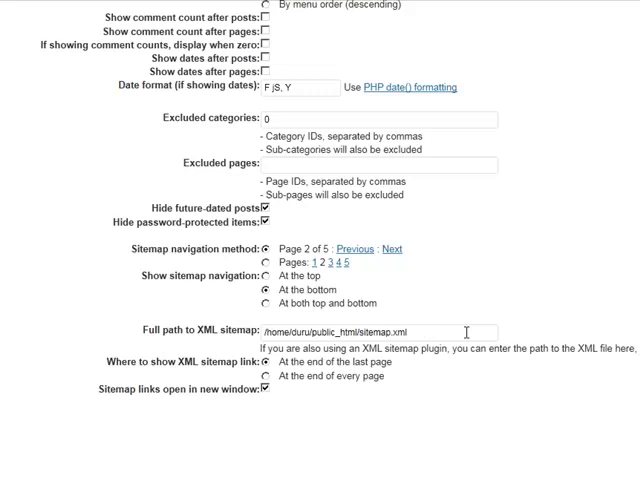
{"action": "scroll", "scroll_direction": "down", "scroll_amount": 3}
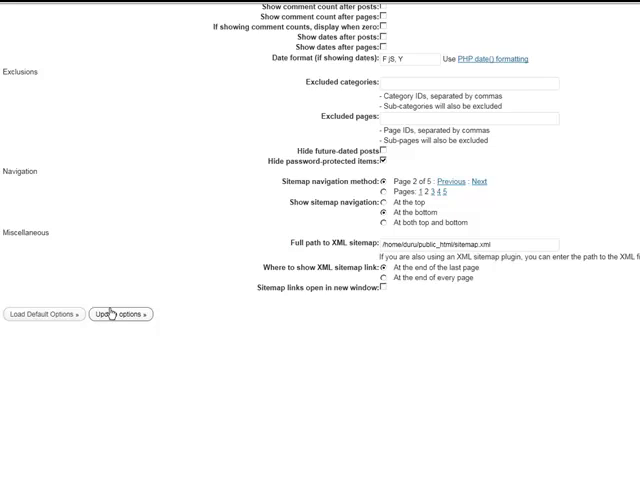
Step: Save the sitemap generator options and start a new blank page
{"action": "left_click", "coordinate": [117, 314]}
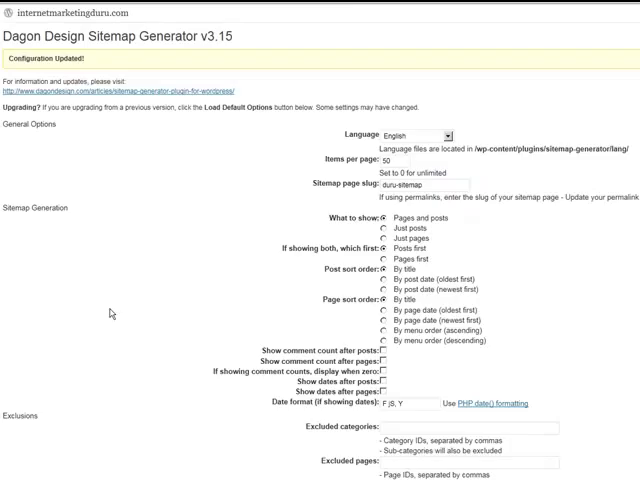
{"action": "mouse_move", "coordinate": [418, 248]}
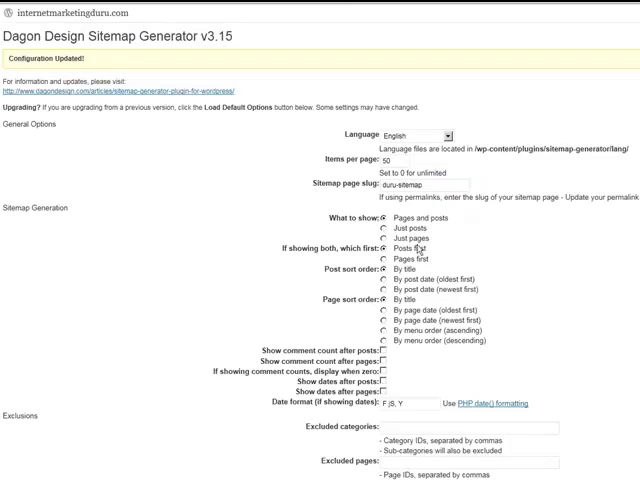
{"action": "mouse_move", "coordinate": [247, 199]}
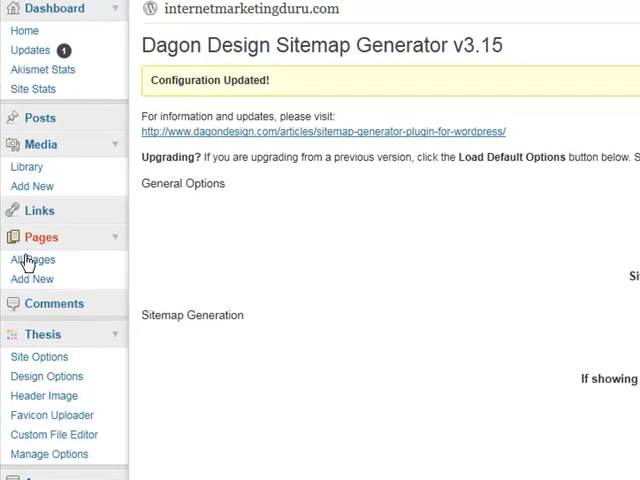
{"action": "mouse_move", "coordinate": [31, 279]}
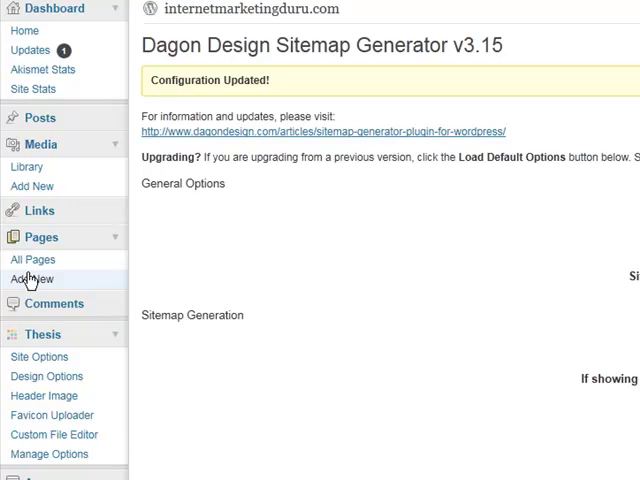
{"action": "left_click", "coordinate": [32, 279]}
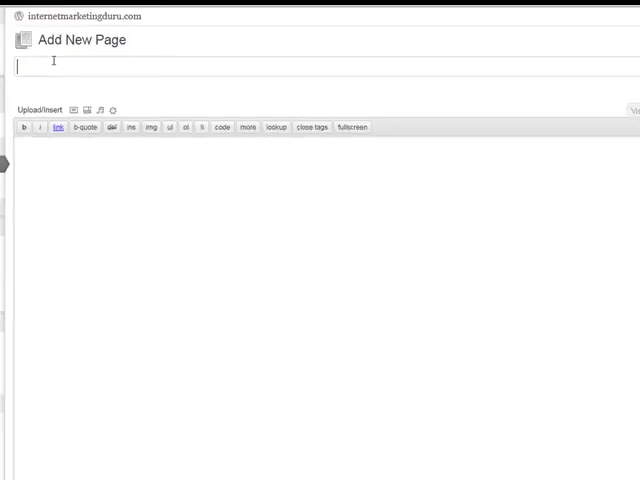
Step: Title the page 'Duru Sitemap' with slug duru-sitemap and add the <!-- ddsitemapgen --> tag
{"action": "type", "text": "Duru"}
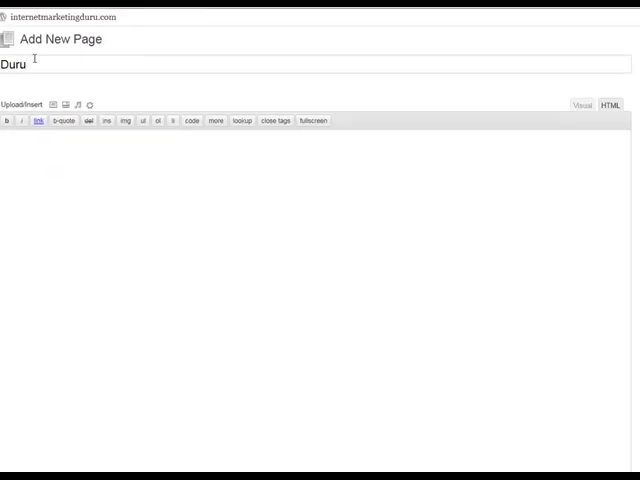
{"action": "type", "text": "Sitemap"}
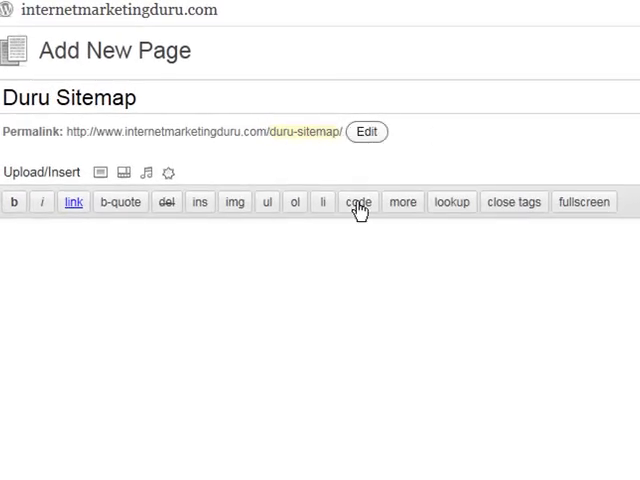
{"action": "left_click", "coordinate": [366, 131]}
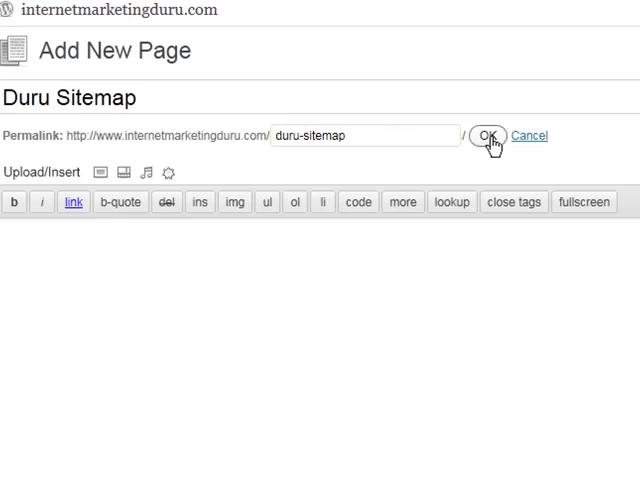
{"action": "left_click", "coordinate": [488, 135]}
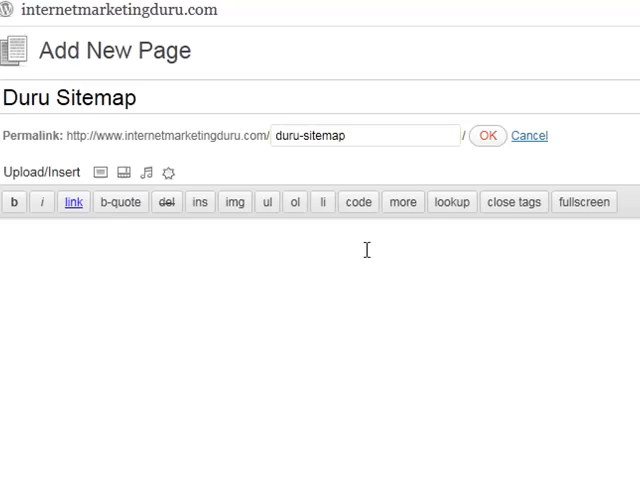
{"action": "left_click", "coordinate": [487, 135]}
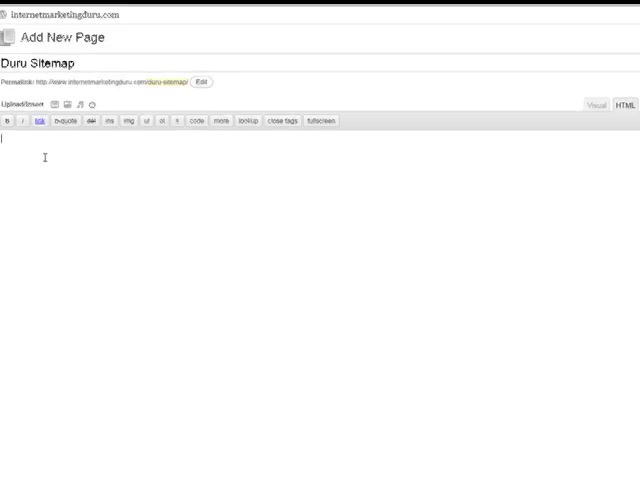
{"action": "type", "text": "<!-- ddsitemapgen -->"}
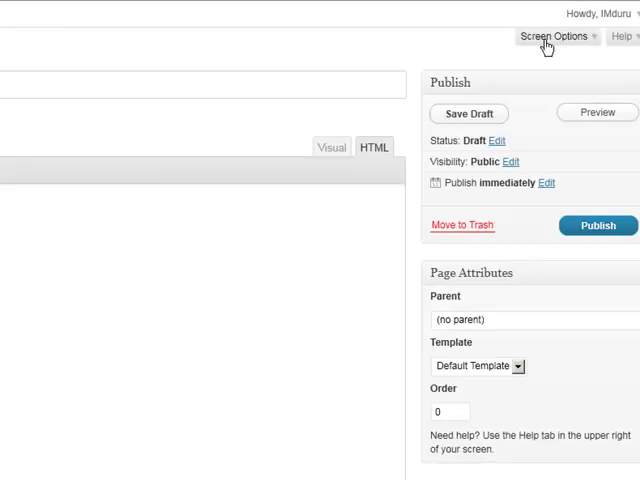
Step: Publish the Duru Sitemap page and view the generated categorized sitemap live
{"action": "left_click", "coordinate": [597, 225]}
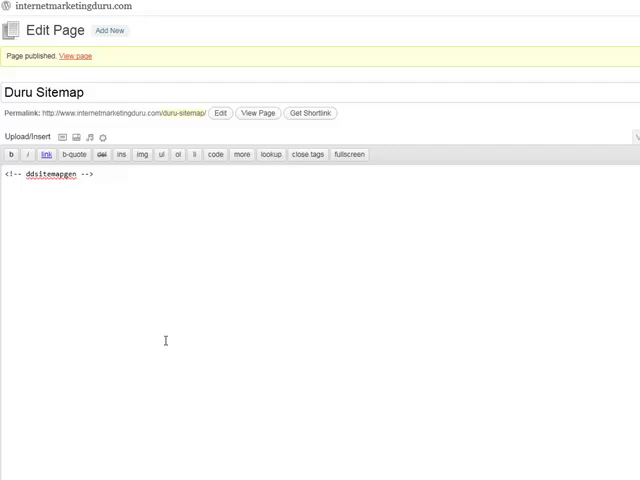
{"action": "left_click", "coordinate": [78, 56]}
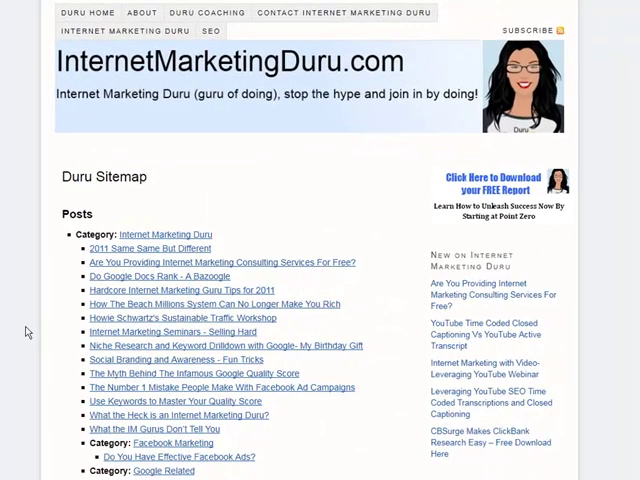
{"action": "mouse_move", "coordinate": [100, 210]}
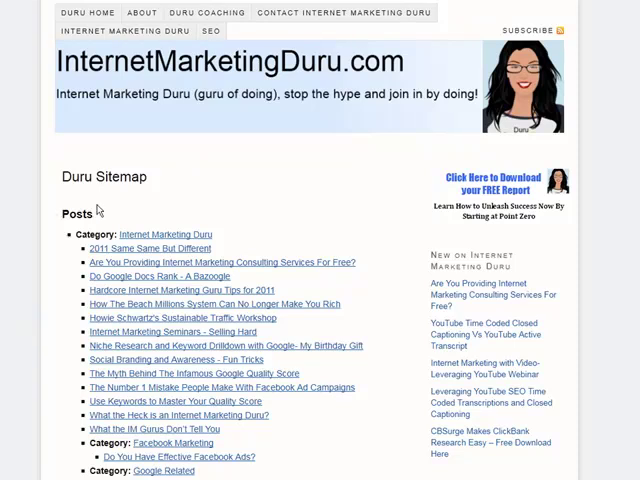
{"action": "scroll", "scroll_direction": "down", "scroll_amount": 3}
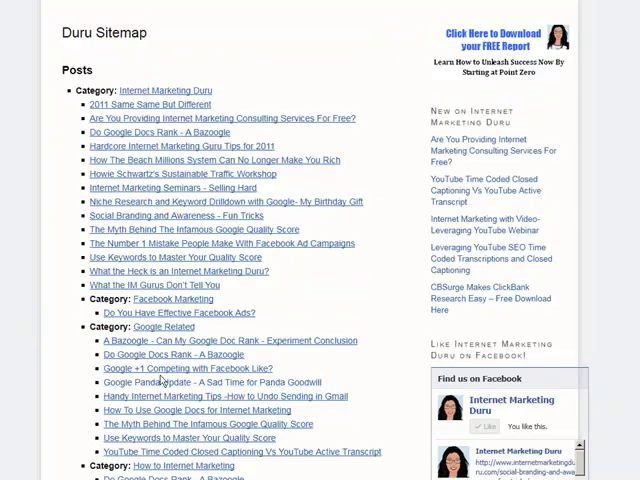
{"action": "scroll", "scroll_direction": "down", "scroll_amount": 3}
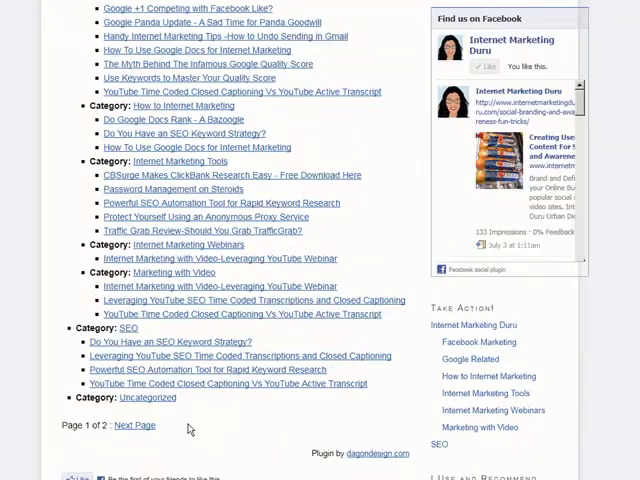
{"action": "scroll", "scroll_direction": "down", "scroll_amount": 3}
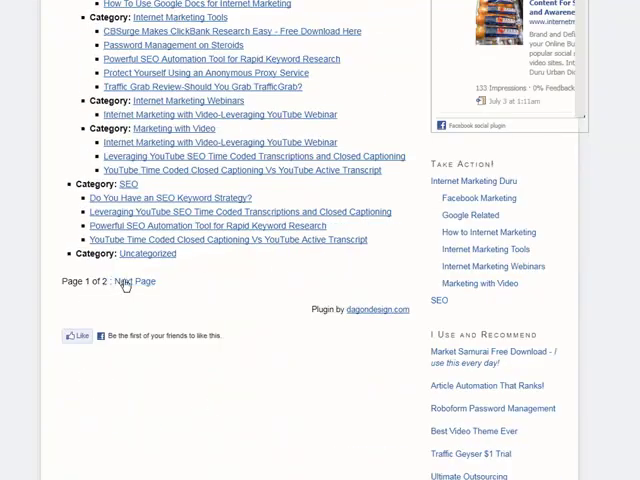
{"action": "scroll", "scroll_direction": "up", "scroll_amount": 3}
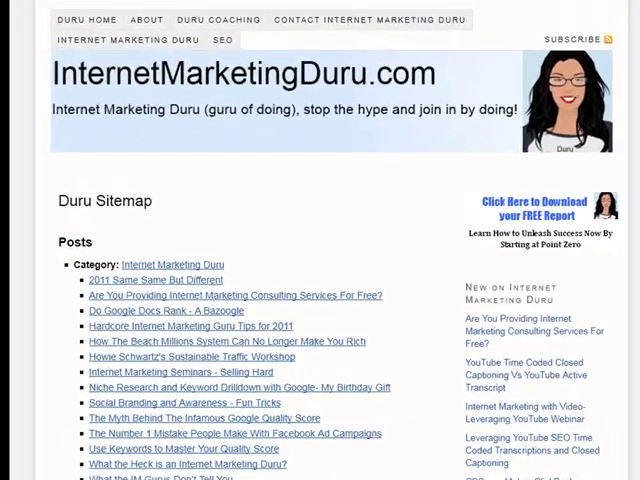